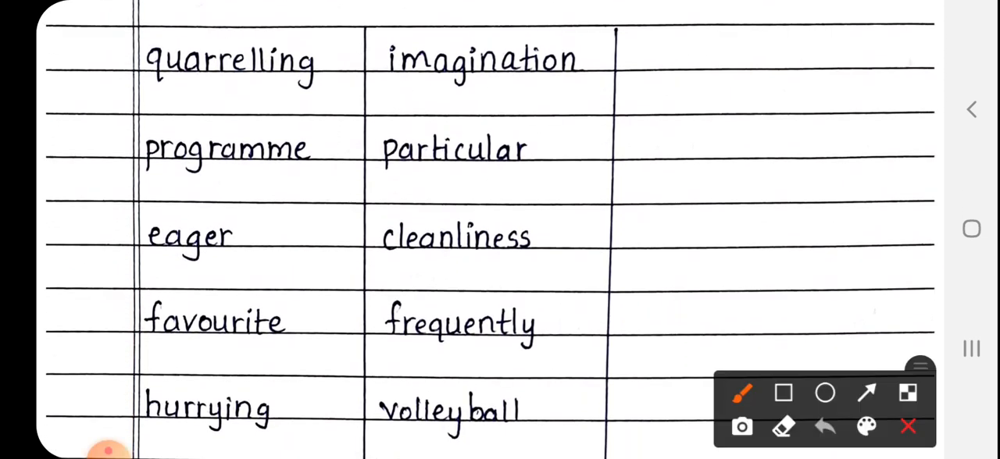
Draw green underlines under quarrelling, programme and eager
{"action": "left_click_drag", "start_coordinate": [145, 100], "coordinate": [383, 94]}
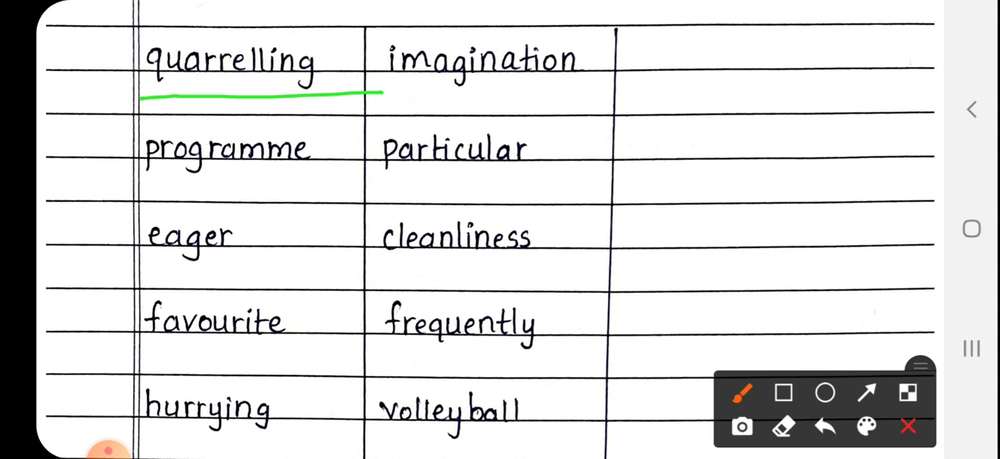
{"action": "left_click_drag", "start_coordinate": [141, 188], "coordinate": [364, 189]}
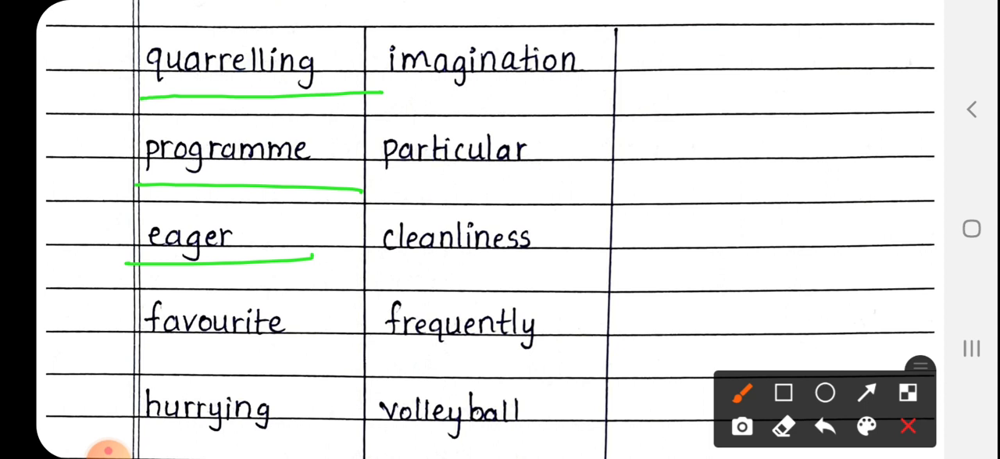
{"action": "left_click_drag", "start_coordinate": [117, 349], "coordinate": [331, 343]}
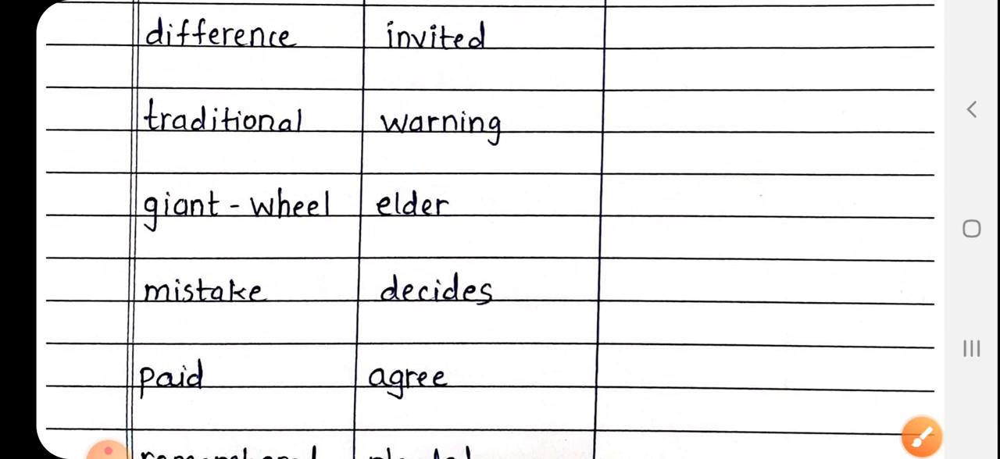
Reopen the drawing tools and underline difference, traditional, giant-wheel and mistake in green
{"action": "left_click", "coordinate": [920, 436]}
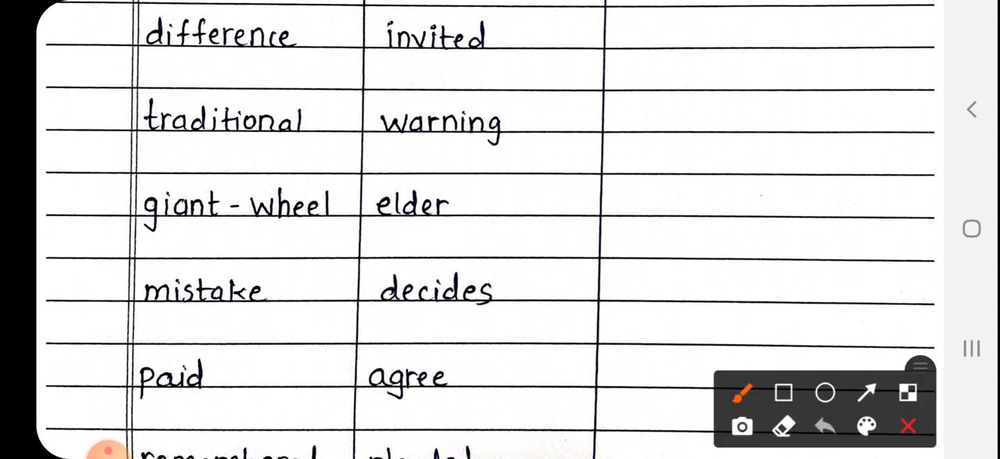
{"action": "left_click_drag", "start_coordinate": [128, 69], "coordinate": [360, 64]}
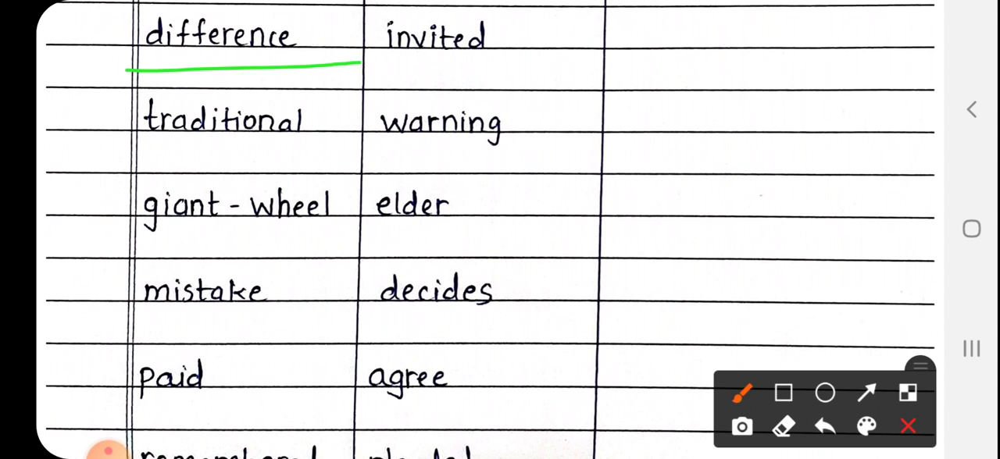
{"action": "left_click_drag", "start_coordinate": [129, 152], "coordinate": [219, 151]}
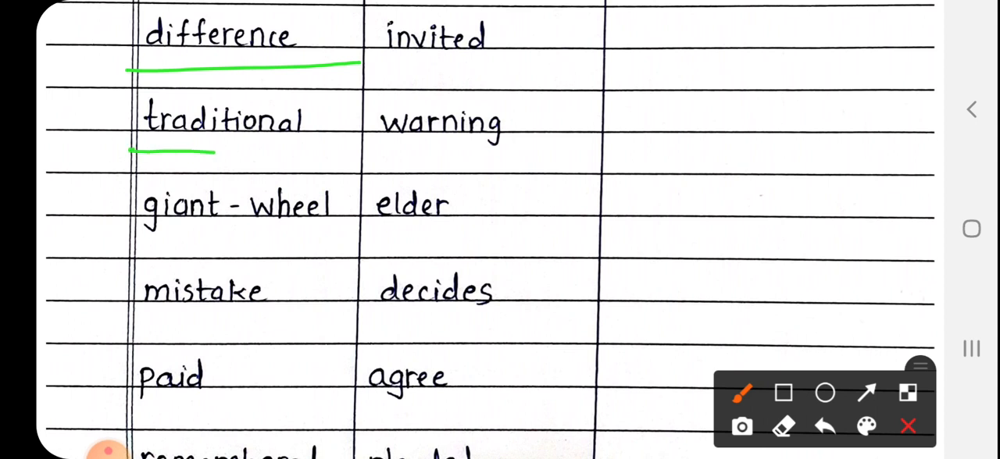
{"action": "left_click_drag", "start_coordinate": [215, 152], "coordinate": [390, 152]}
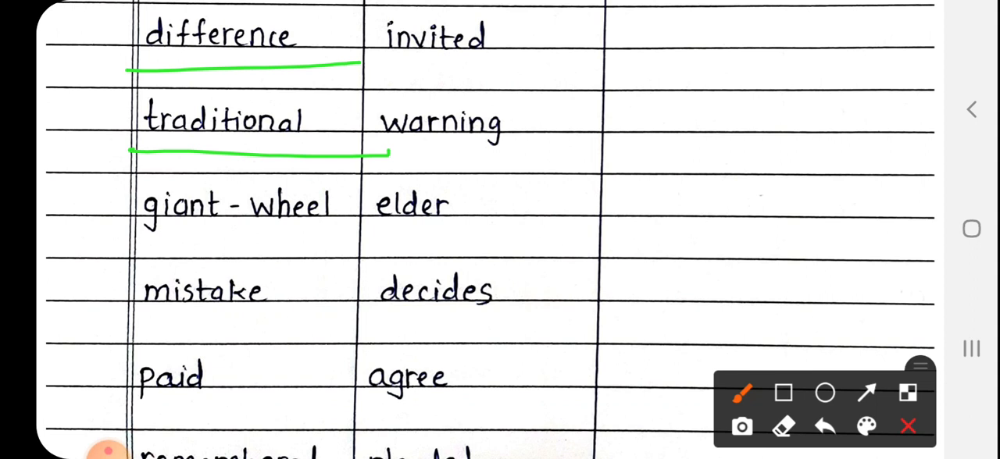
{"action": "left_click_drag", "start_coordinate": [116, 241], "coordinate": [268, 243]}
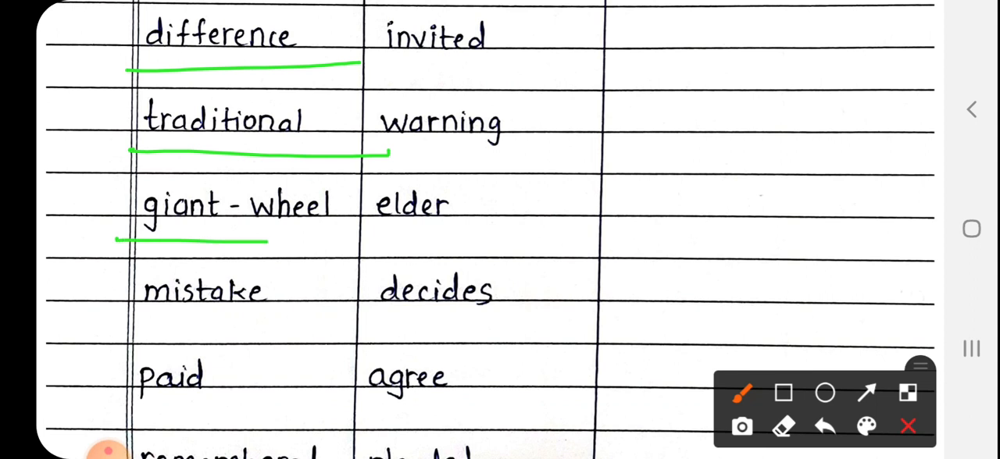
{"action": "left_click_drag", "start_coordinate": [269, 242], "coordinate": [375, 235]}
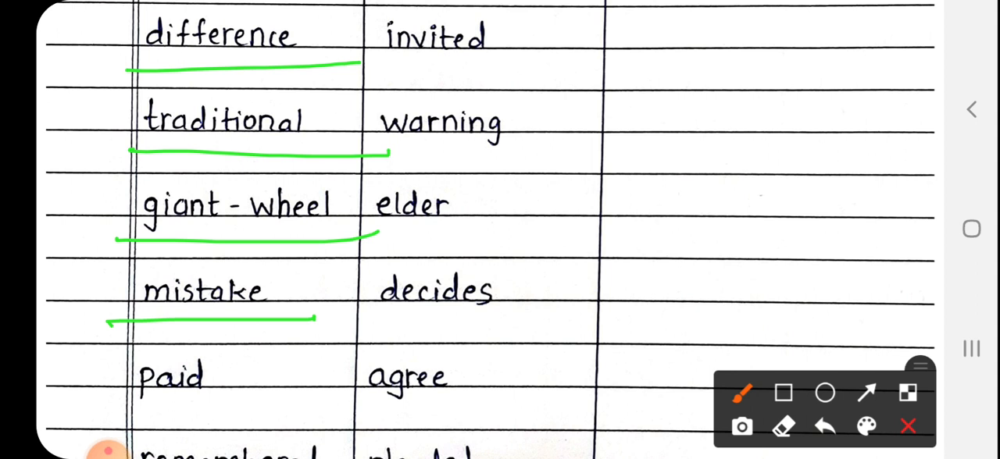
{"action": "left_click_drag", "start_coordinate": [164, 402], "coordinate": [266, 399]}
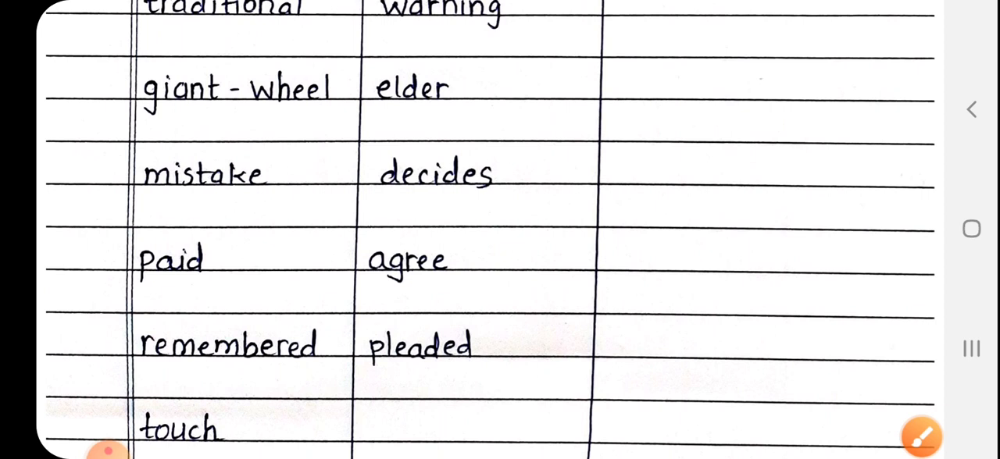
Return to the page top showing 'The World in My Home' and the Hard Words heading
{"action": "left_click_drag", "start_coordinate": [140, 374], "coordinate": [395, 377]}
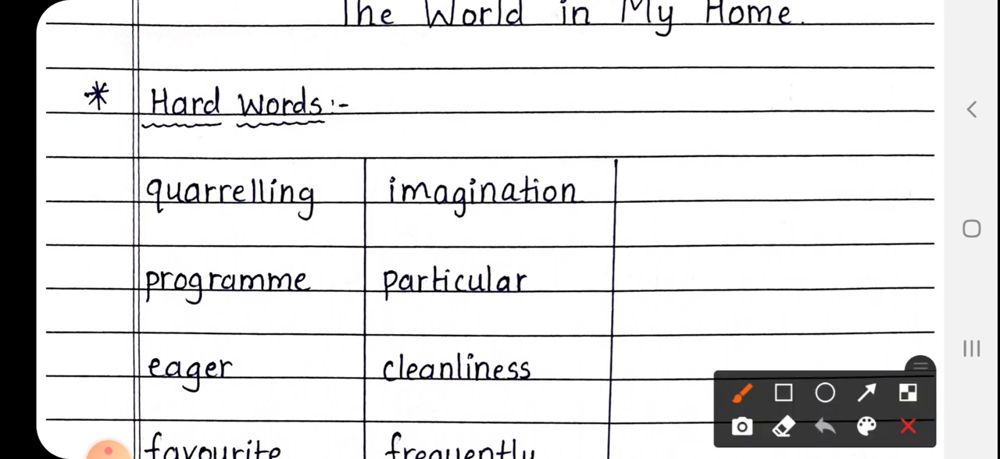
Underline imagination, particular and cleanliness in the second column in green
{"action": "left_click_drag", "start_coordinate": [364, 226], "coordinate": [555, 222]}
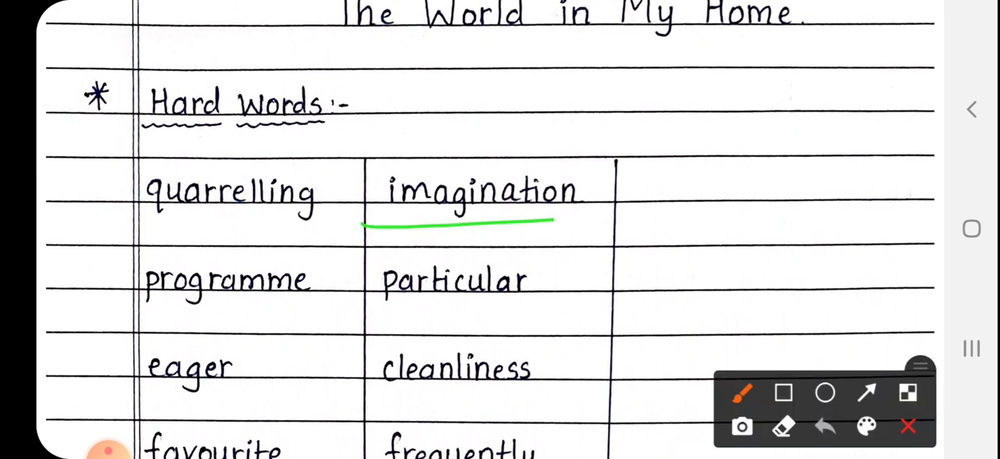
{"action": "left_click_drag", "start_coordinate": [555, 223], "coordinate": [656, 211]}
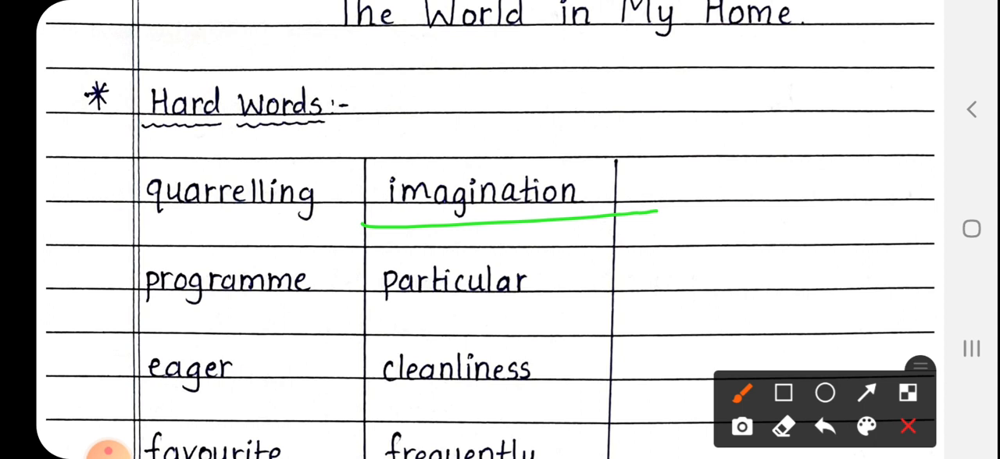
{"action": "left_click_drag", "start_coordinate": [367, 313], "coordinate": [629, 305]}
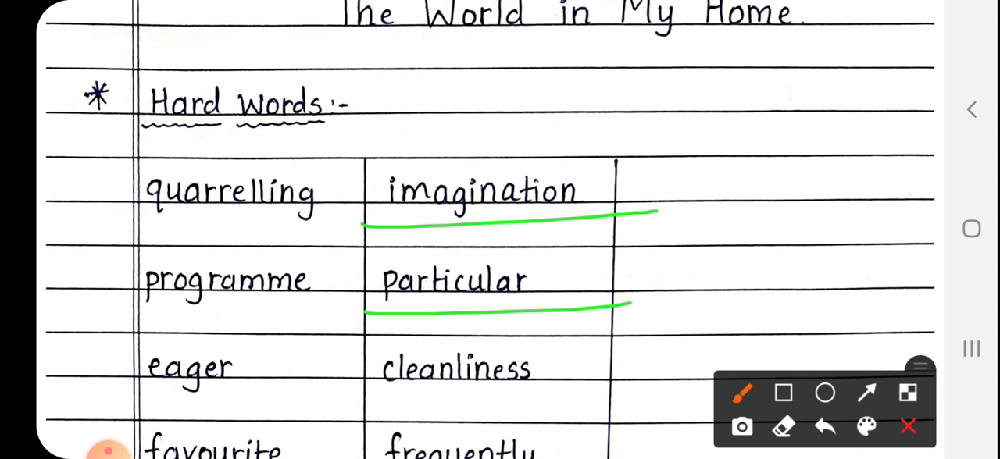
{"action": "left_click_drag", "start_coordinate": [356, 399], "coordinate": [598, 390]}
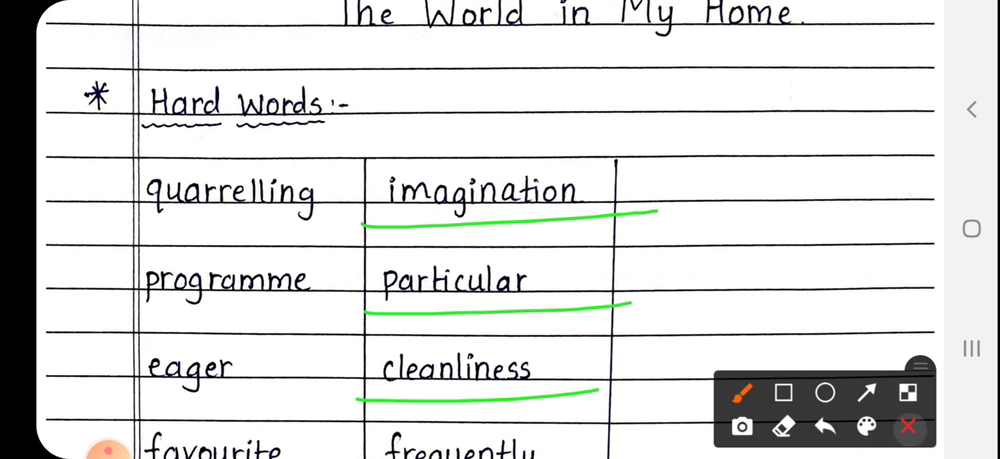
Scroll down three notches and underline frequently and volleyball in green
{"action": "scroll", "scroll_direction": "down", "scroll_amount": 3}
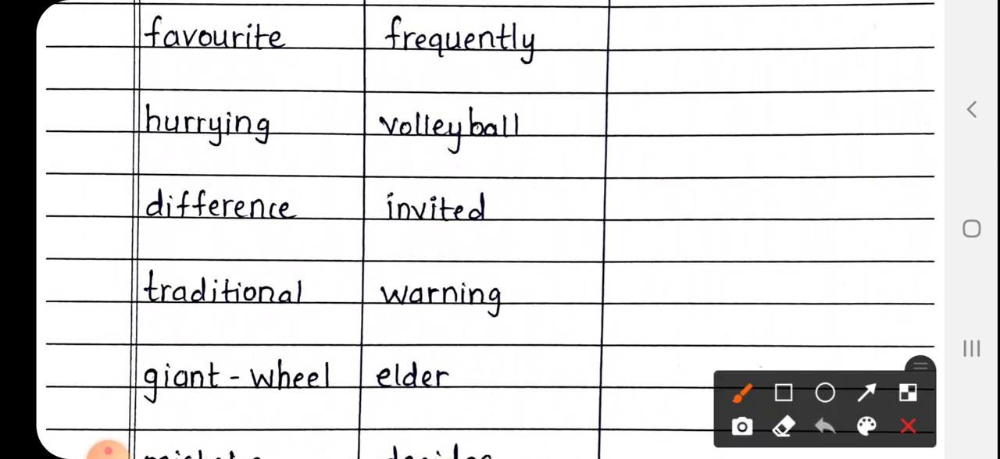
{"action": "left_click_drag", "start_coordinate": [358, 76], "coordinate": [621, 78]}
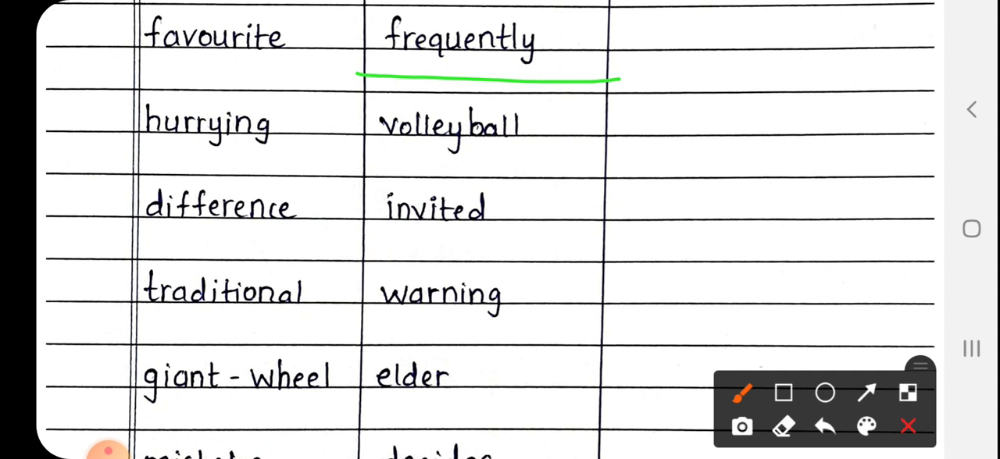
{"action": "left_click_drag", "start_coordinate": [363, 162], "coordinate": [547, 162]}
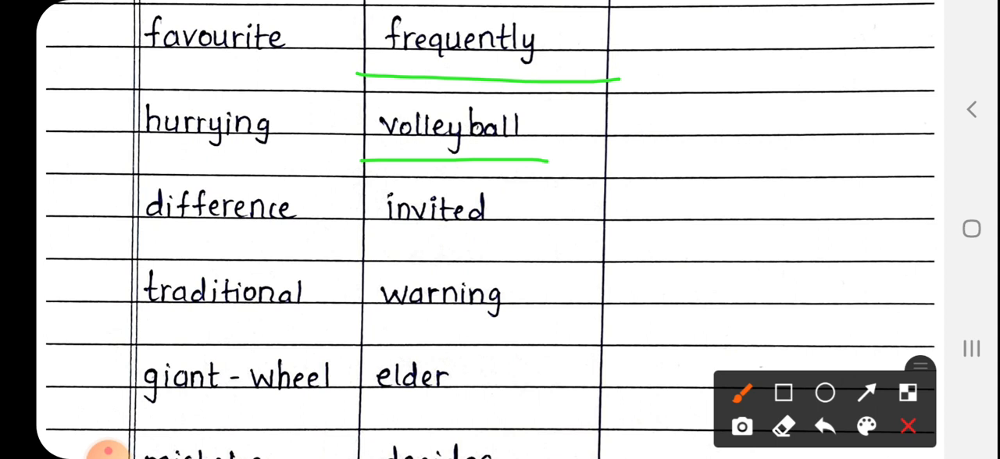
Underline invited and warning in green, then swipe further down the table
{"action": "left_click_drag", "start_coordinate": [367, 240], "coordinate": [535, 238]}
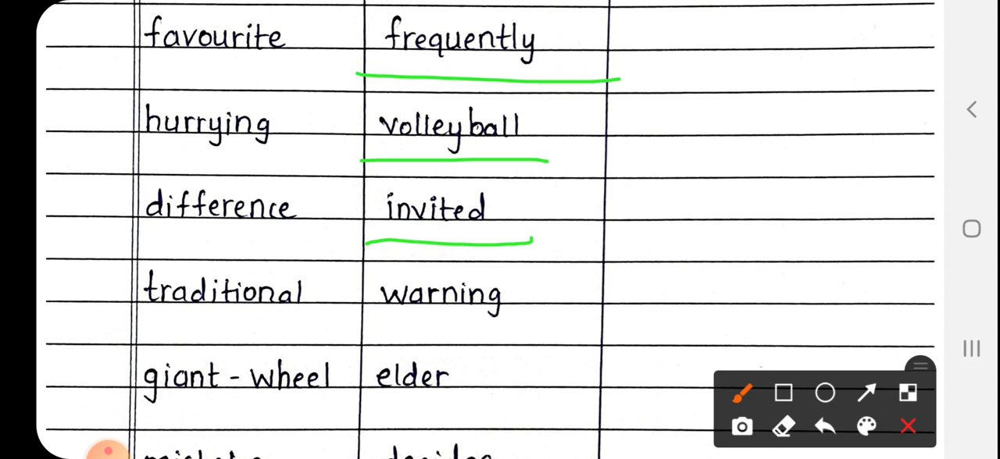
{"action": "left_click_drag", "start_coordinate": [364, 328], "coordinate": [547, 324]}
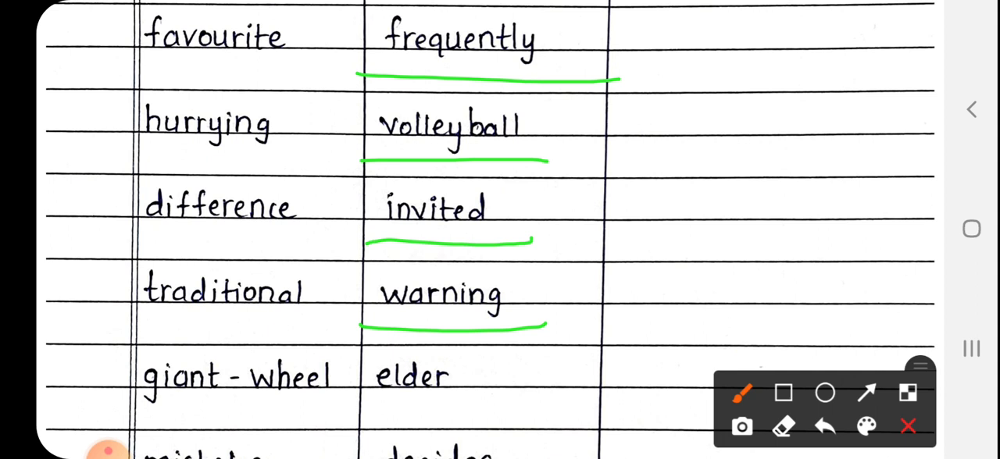
{"action": "left_click_drag", "start_coordinate": [364, 405], "coordinate": [483, 403]}
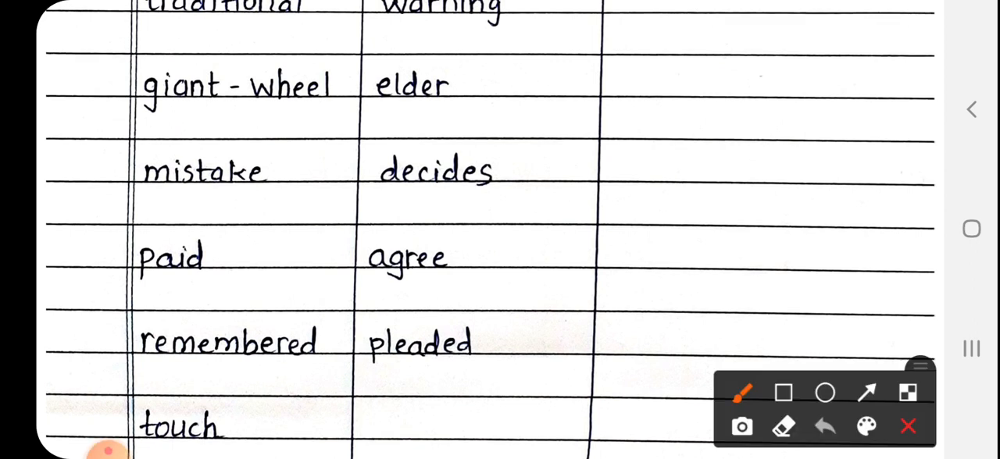
Draw green underlines under decides, agree and the row below them
{"action": "left_click_drag", "start_coordinate": [363, 210], "coordinate": [535, 204]}
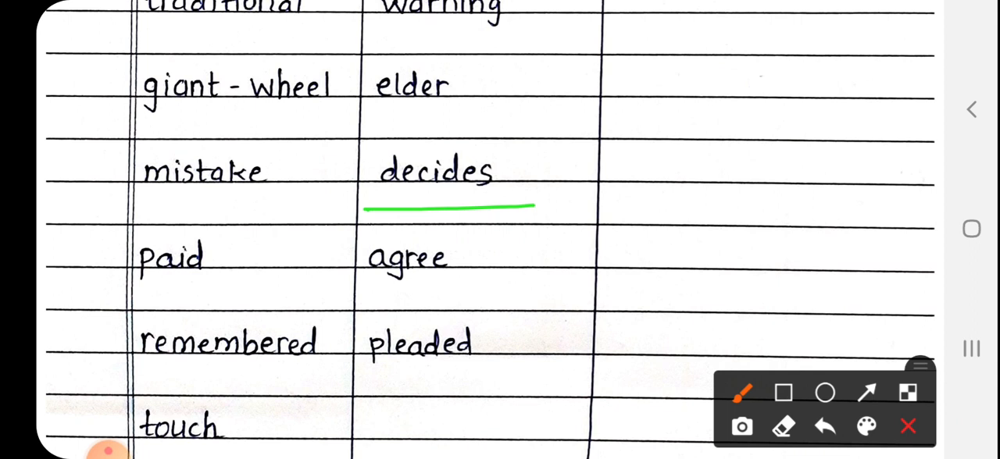
{"action": "left_click_drag", "start_coordinate": [356, 299], "coordinate": [504, 295]}
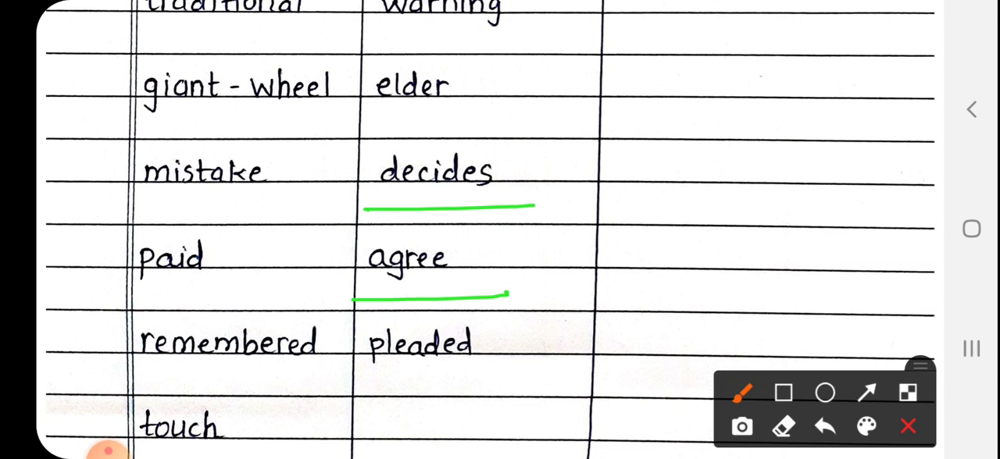
{"action": "left_click_drag", "start_coordinate": [359, 378], "coordinate": [536, 375]}
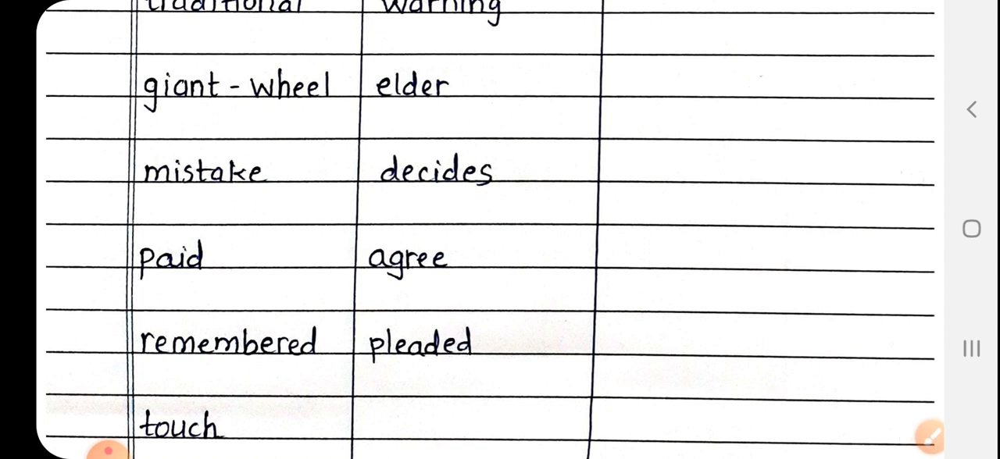
Reopen drawing mode and draw a long green stroke under the handwritten '5 times'
{"action": "left_click", "coordinate": [922, 437]}
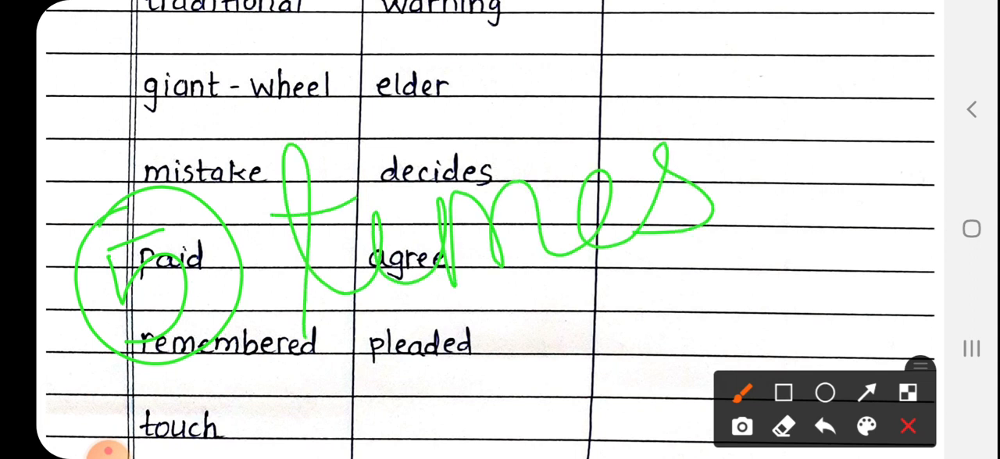
{"action": "left_click_drag", "start_coordinate": [293, 367], "coordinate": [754, 211]}
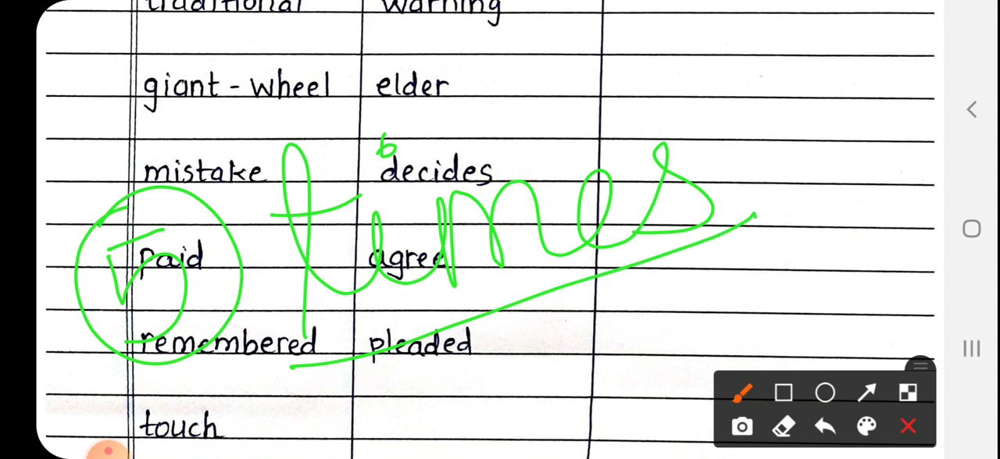